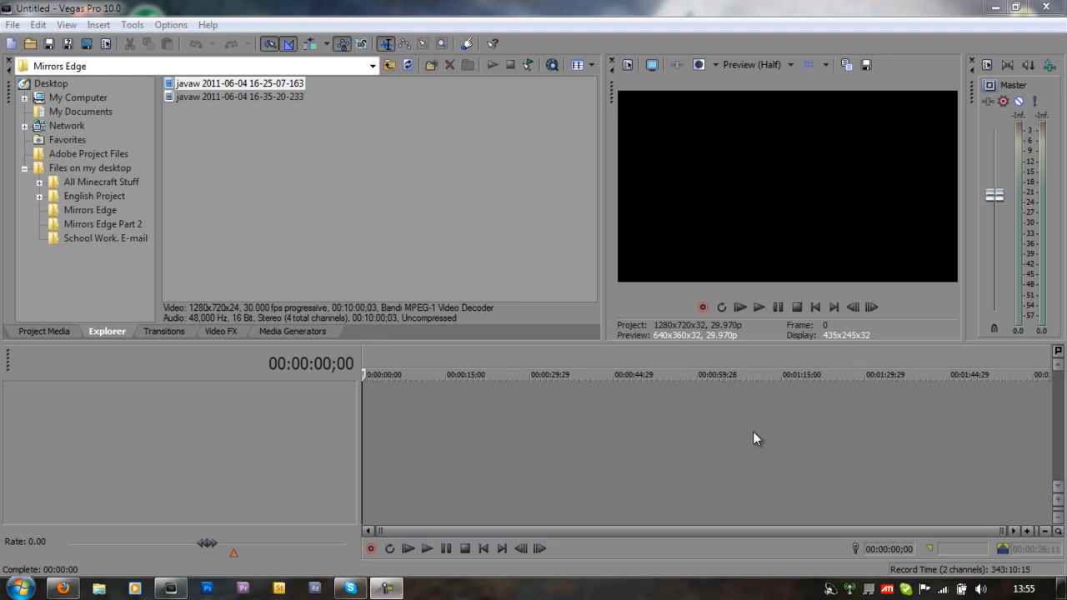
mouse_move(753, 440)
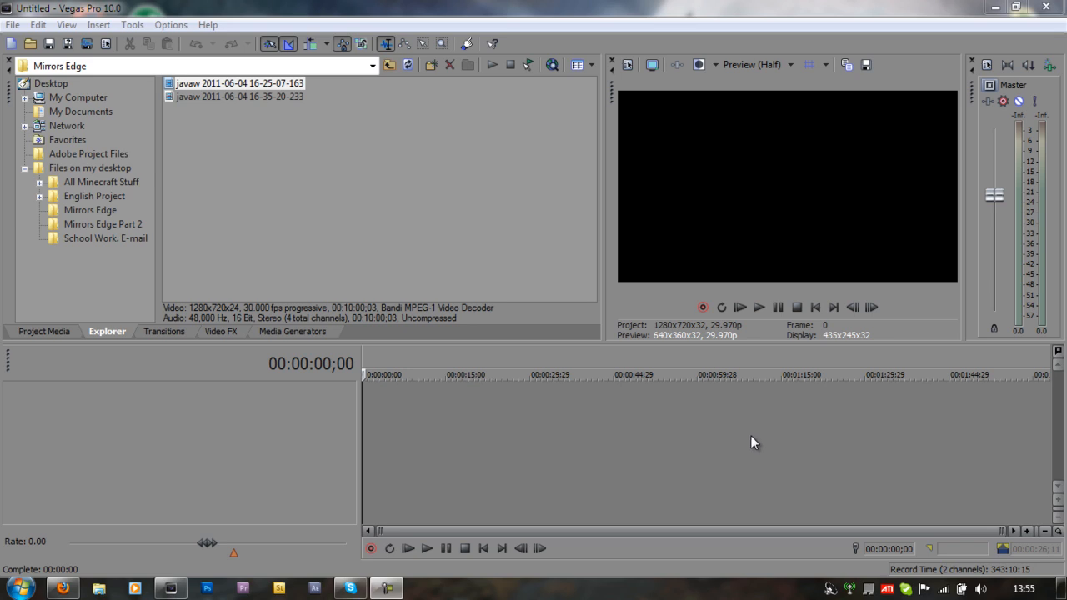
mouse_move(737, 440)
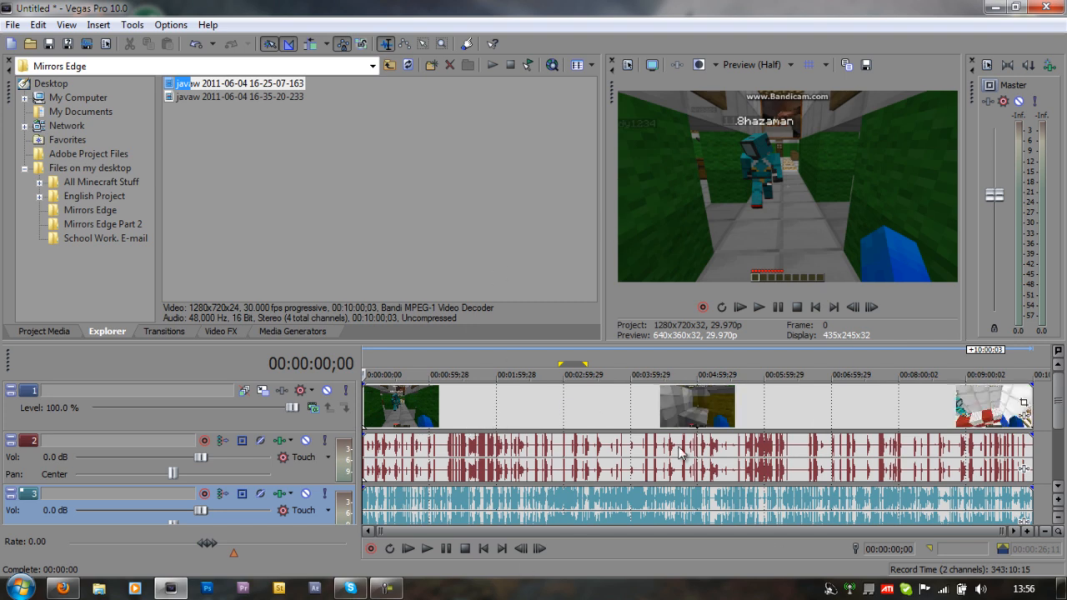
mouse_move(632, 417)
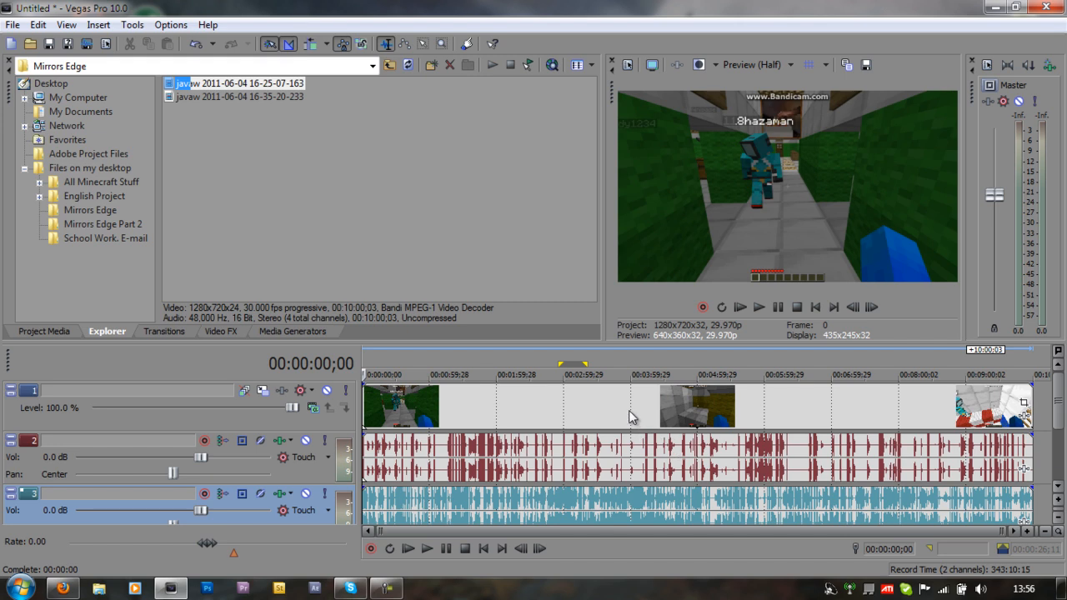
Split the gameplay clip at about 00:03:58 into two pieces.
left_click(630, 373)
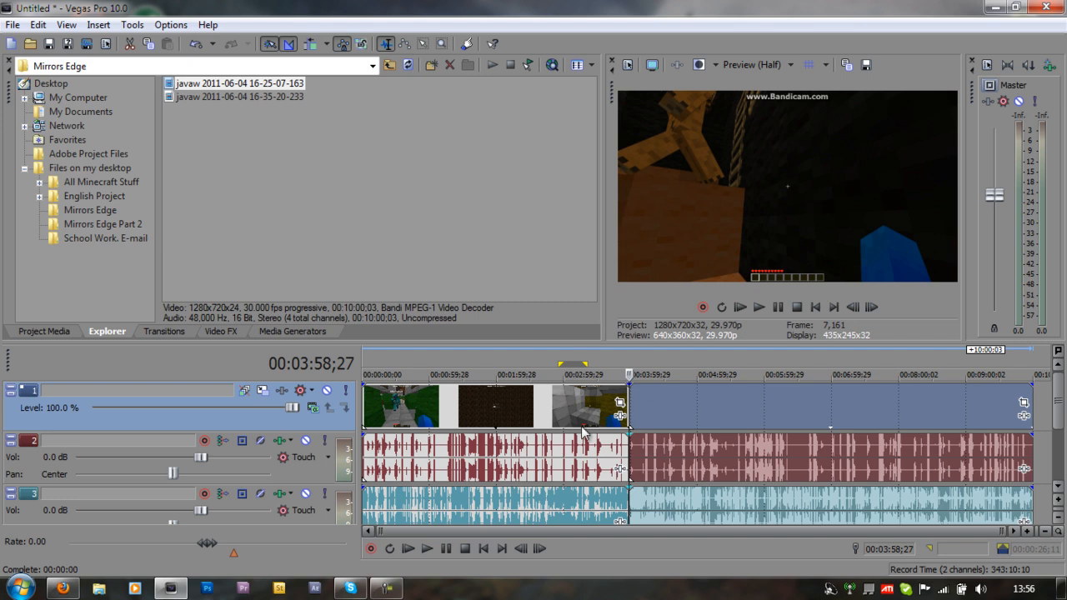
mouse_move(658, 530)
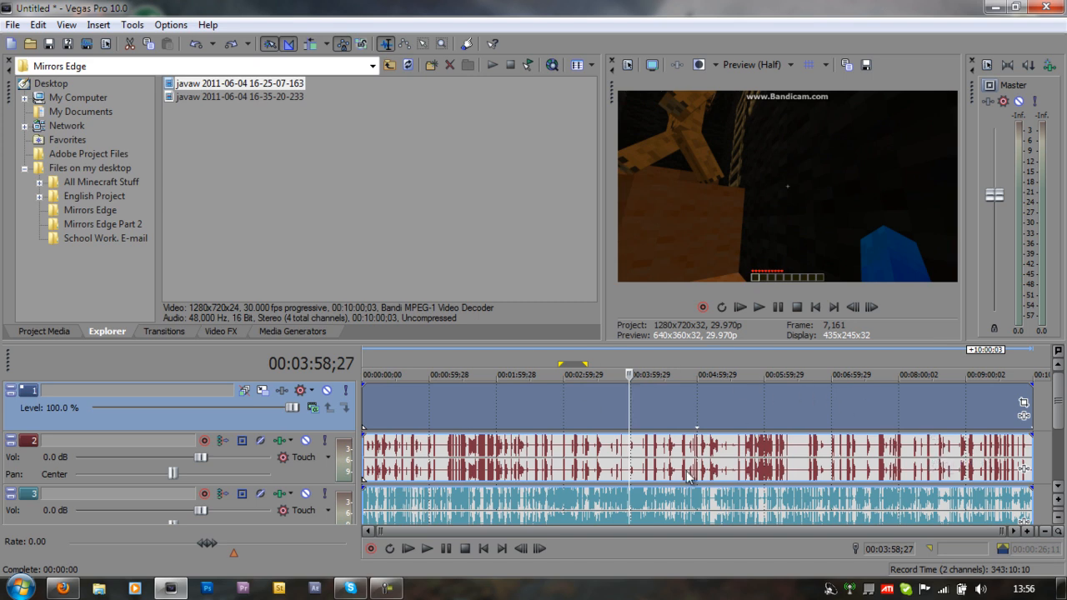
mouse_move(653, 398)
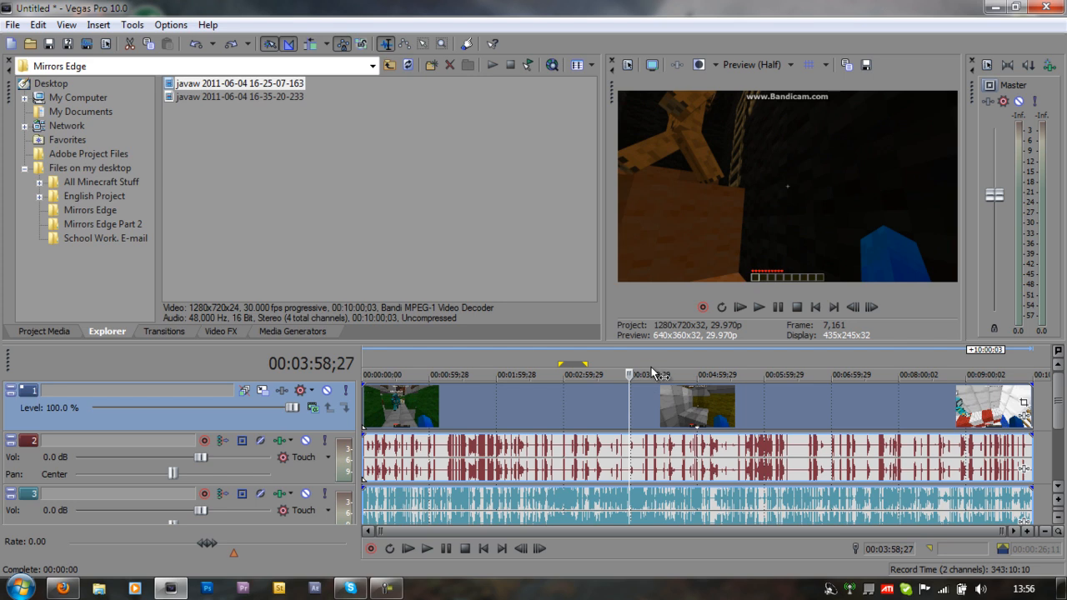
mouse_move(650, 453)
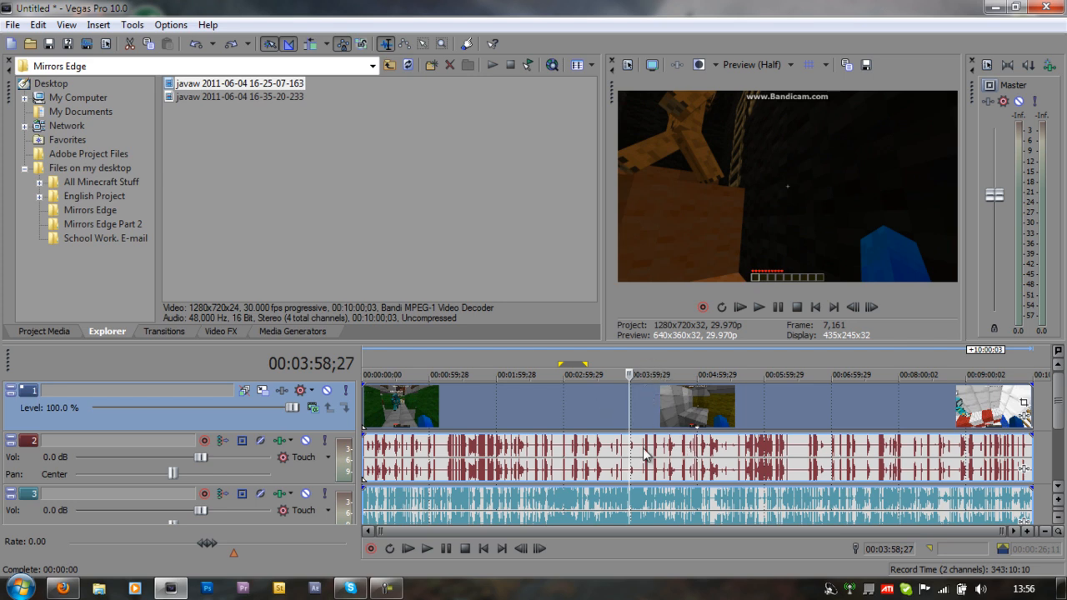
mouse_move(763, 465)
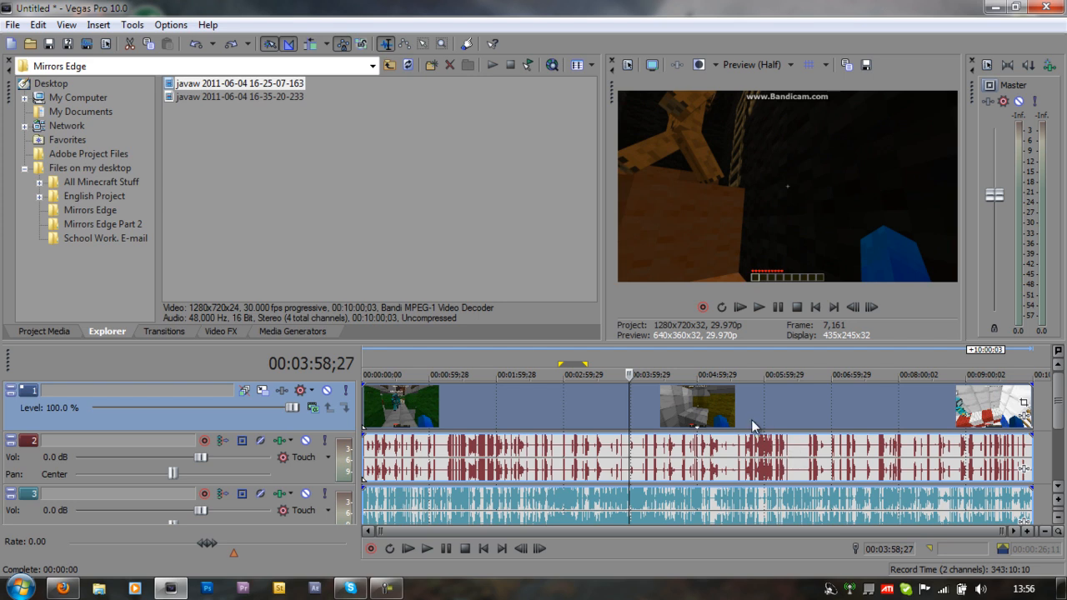
mouse_move(743, 367)
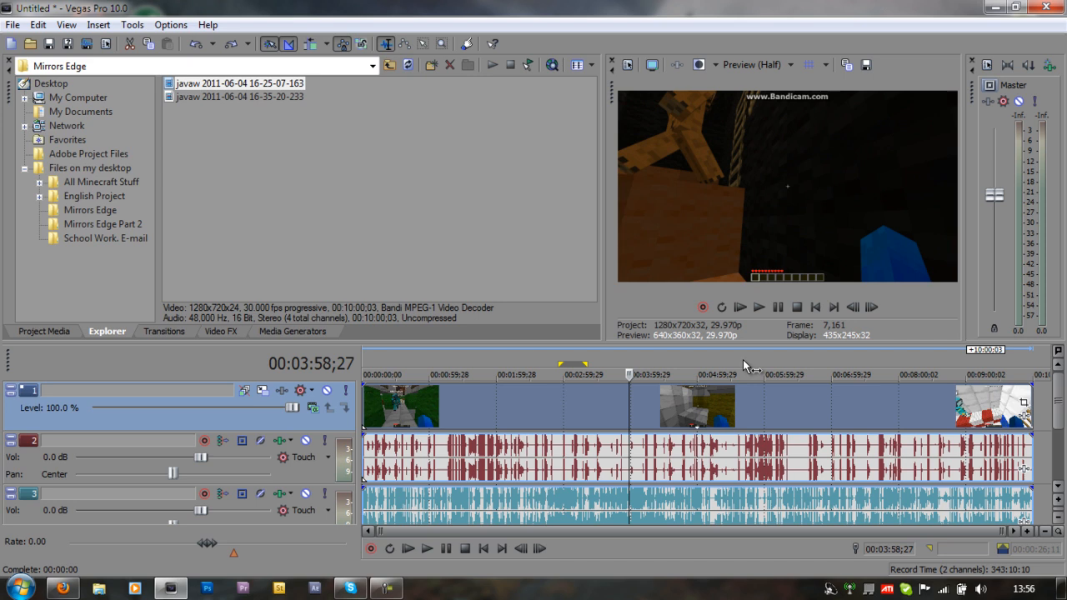
mouse_move(746, 366)
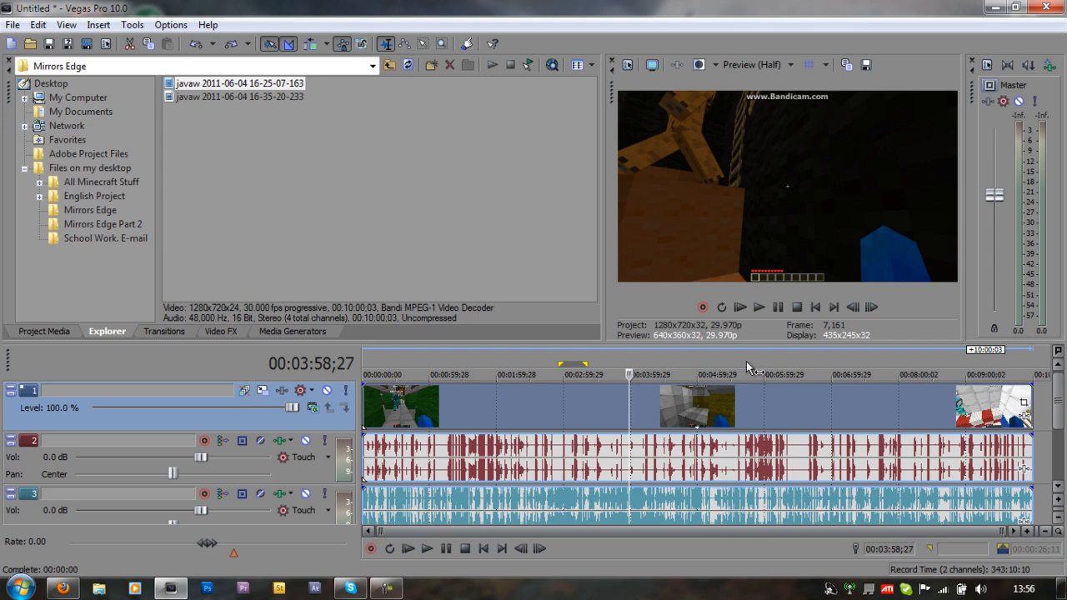
mouse_move(750, 370)
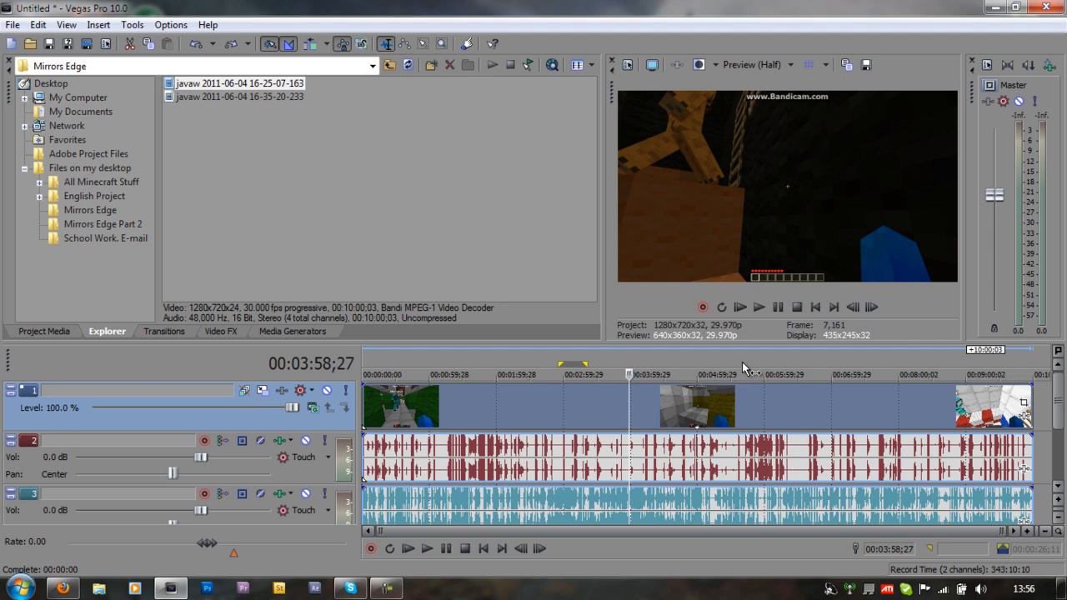
Split the clip again at about 00:05:36 so the middle section stands alone.
left_click(767, 374)
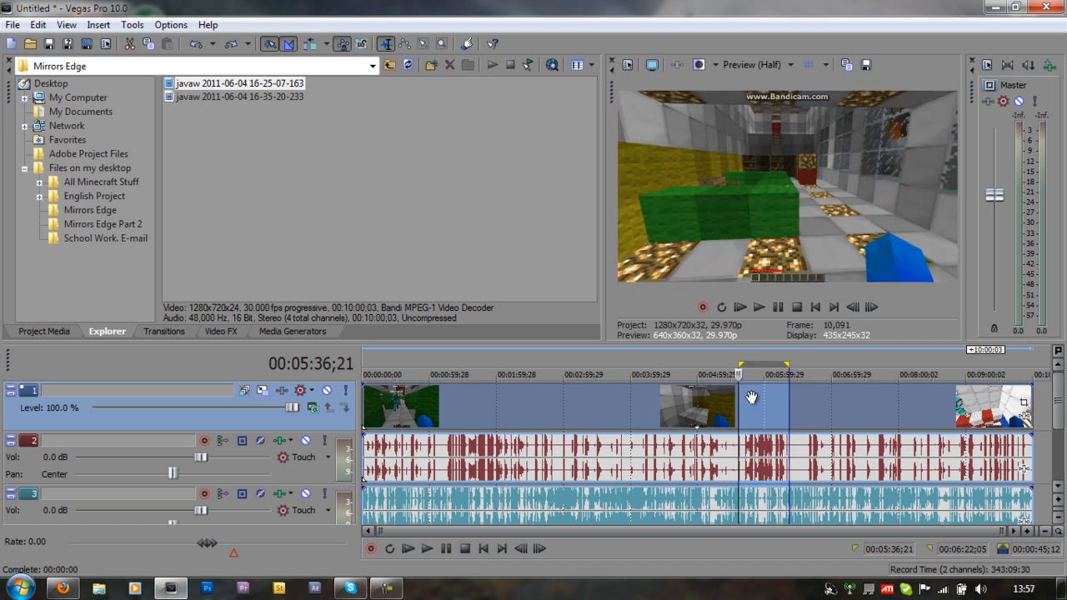
mouse_move(836, 408)
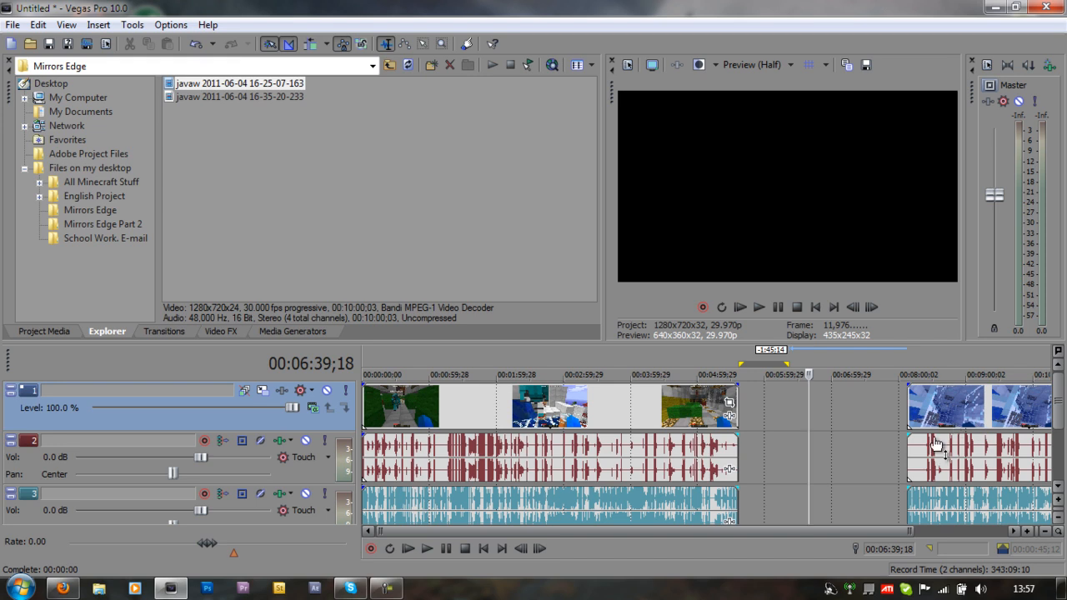
Cut out the middle event and paste it back by itself inside the gap around 00:06:39.
left_click(813, 408)
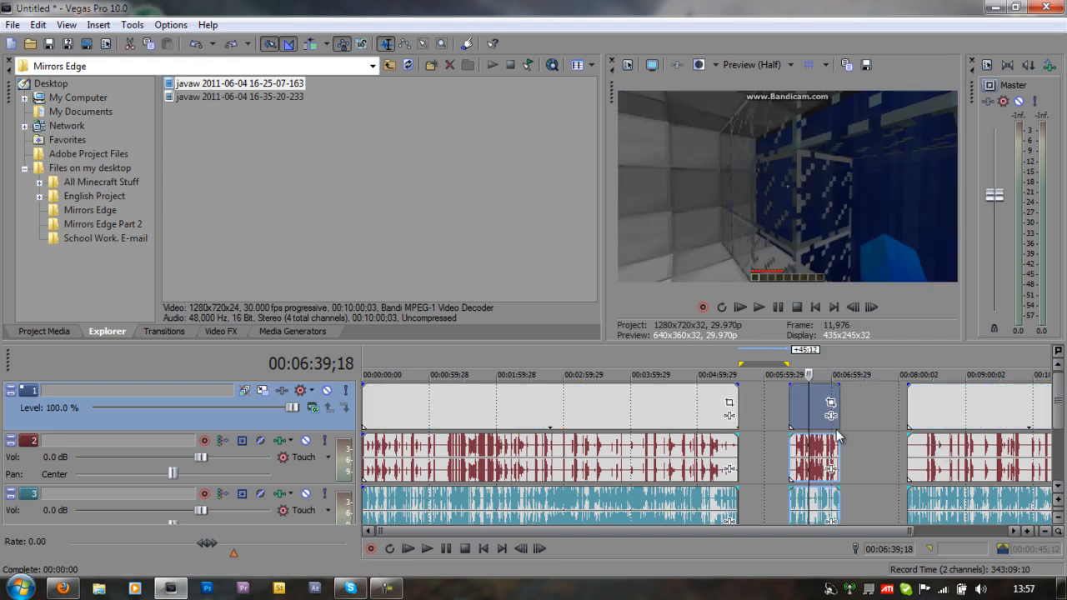